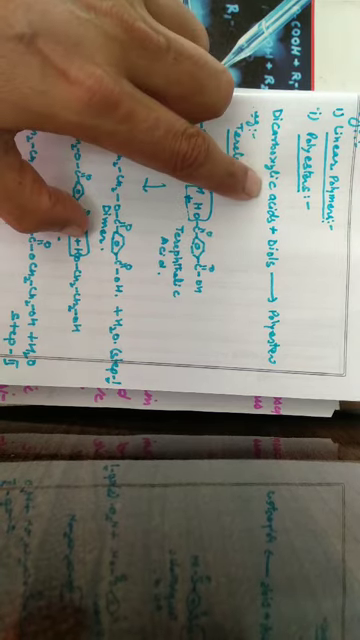
mouse_move(190, 230)
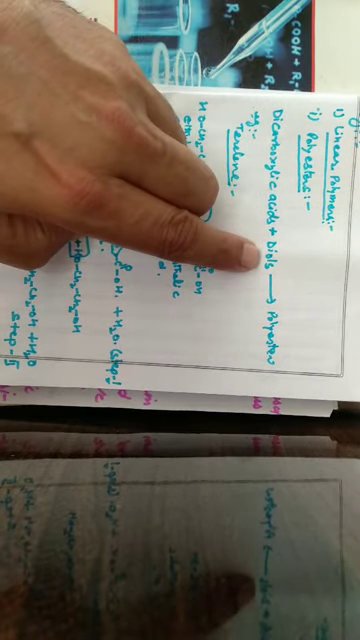